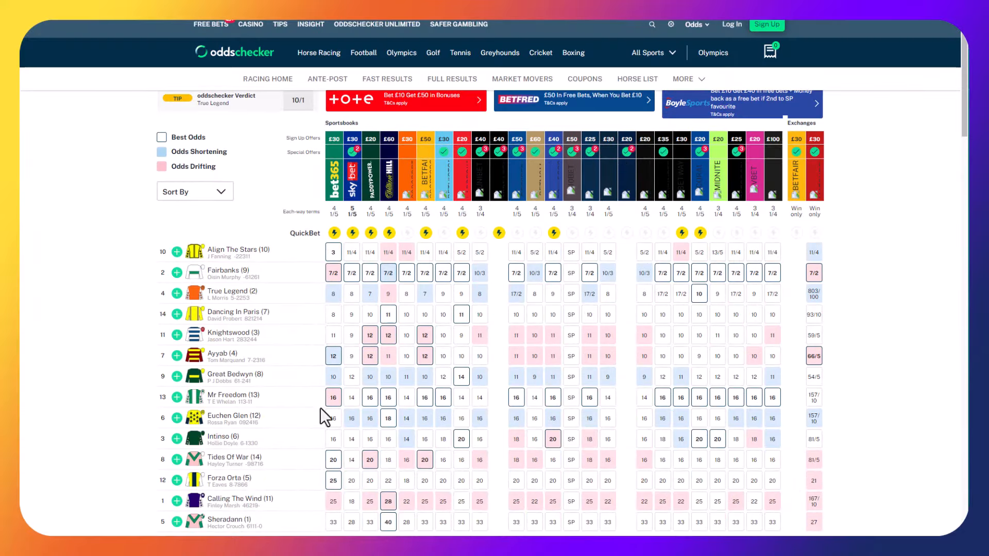
pyautogui.moveTo(641, 439)
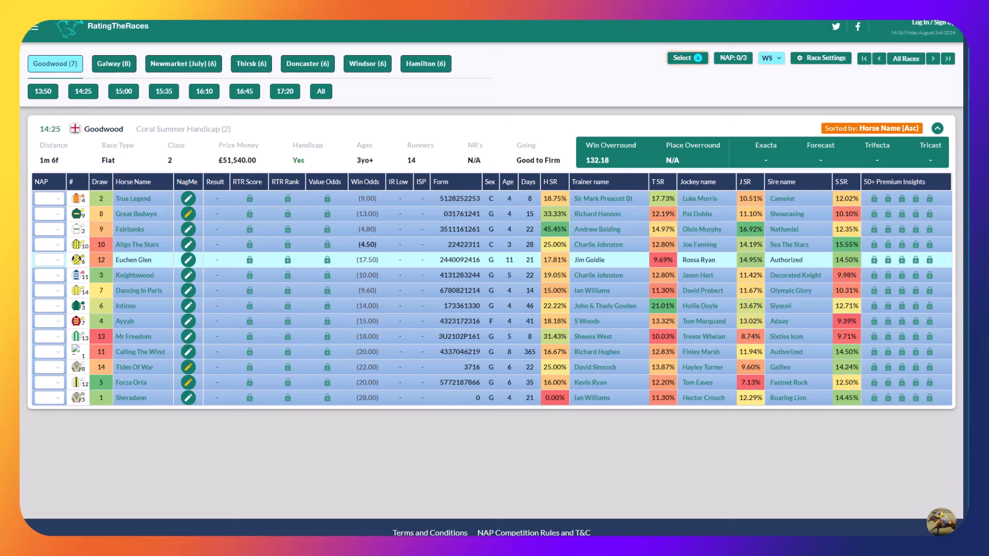
pyautogui.moveTo(688, 57)
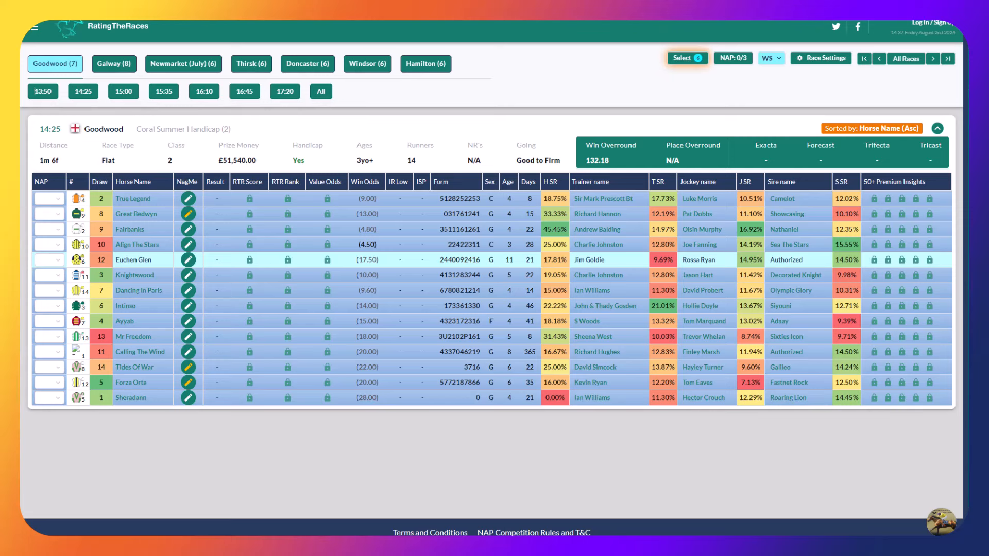
pyautogui.moveTo(148, 157)
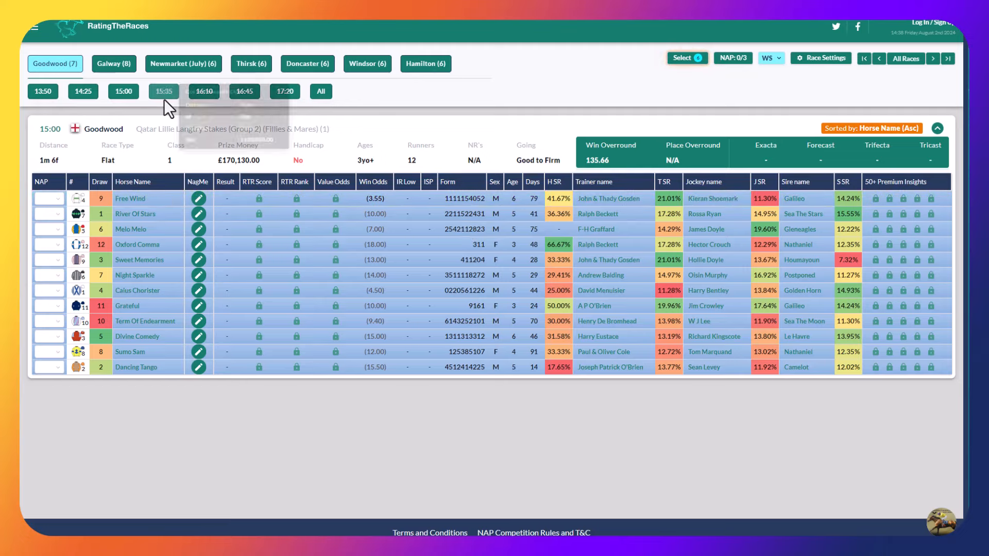
# Load the 15:35 Coral Stewards Cup card and review its 28 runners
pyautogui.click(163, 91)
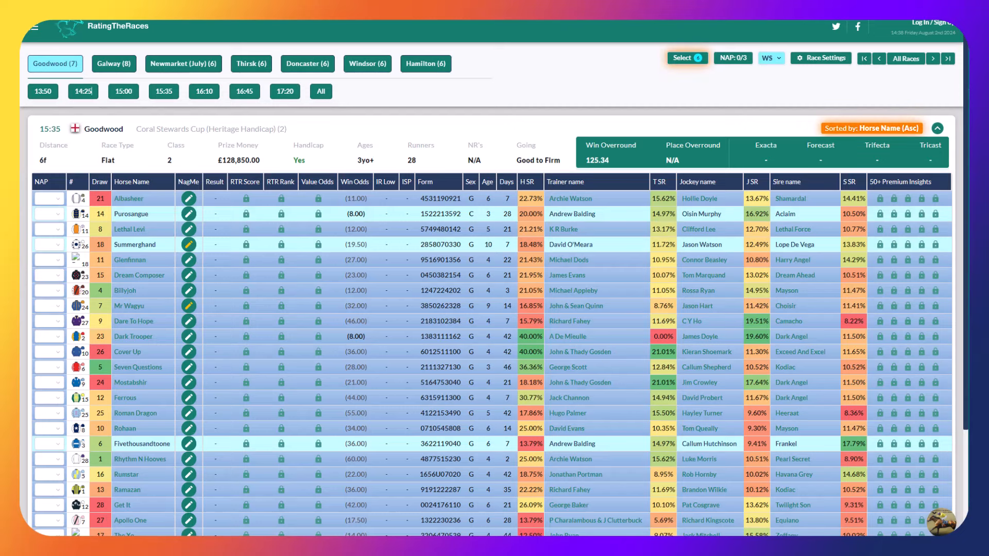
pyautogui.scroll(-3)
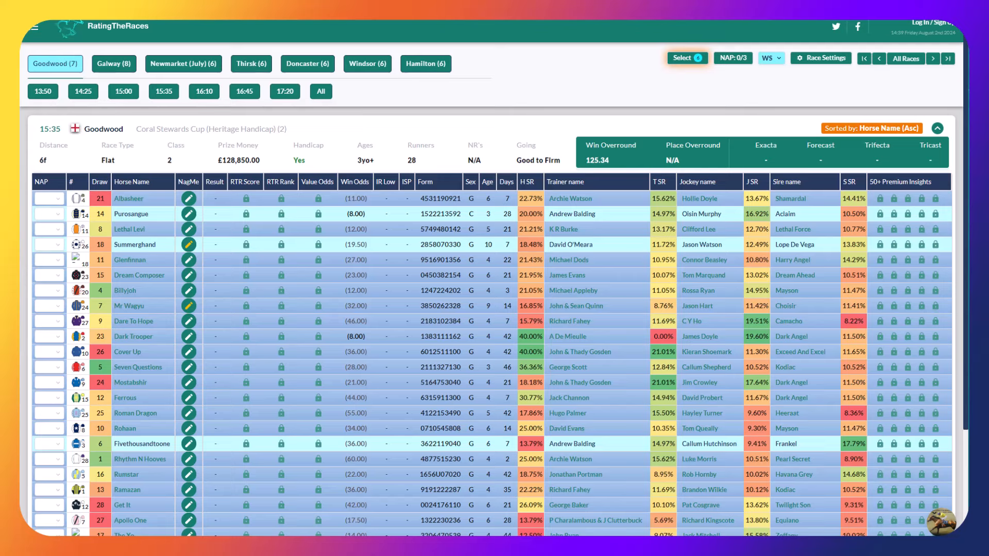
pyautogui.moveTo(687, 58)
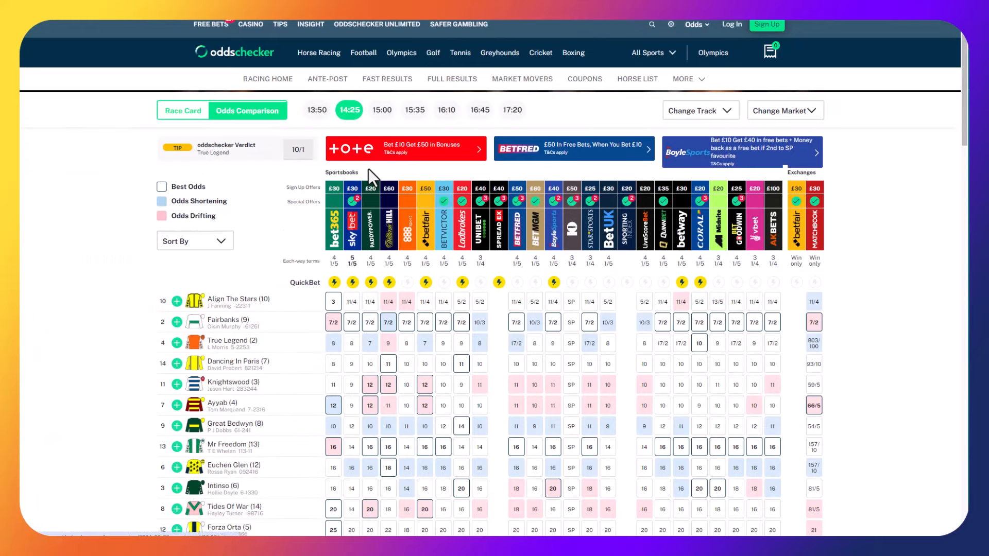
# Show the 15:35 Goodwood bookmaker odds via the 15:00 then 15:35 race times
pyautogui.click(381, 110)
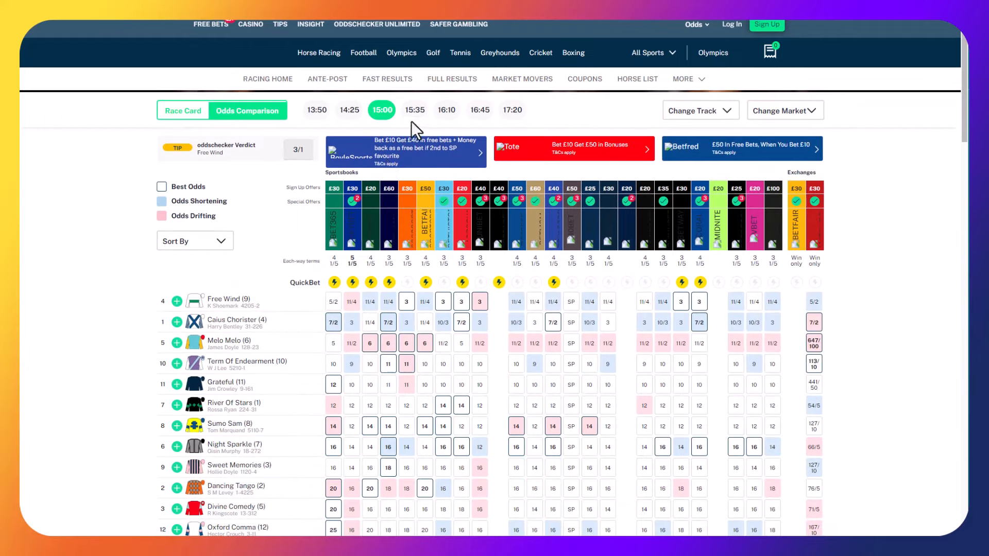
pyautogui.click(414, 110)
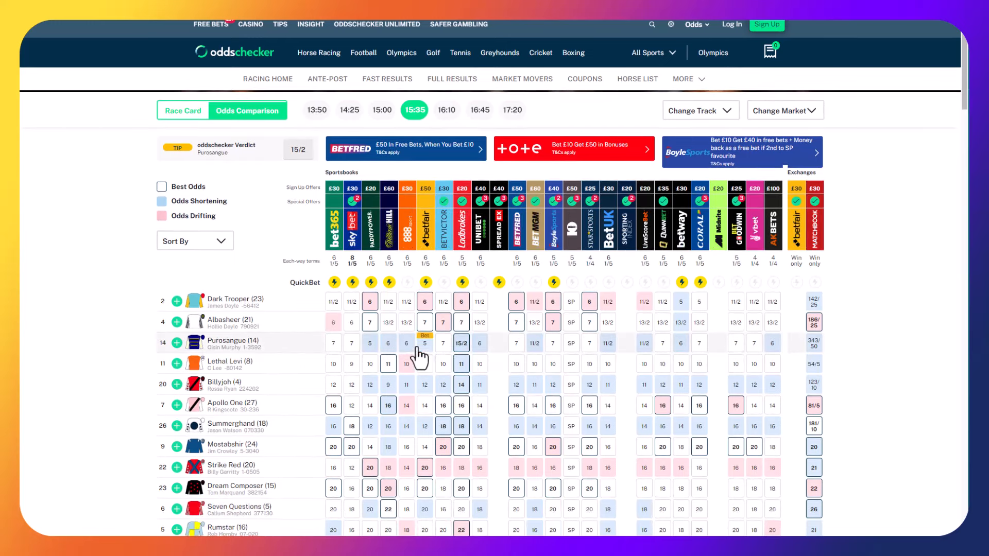
pyautogui.moveTo(105, 276)
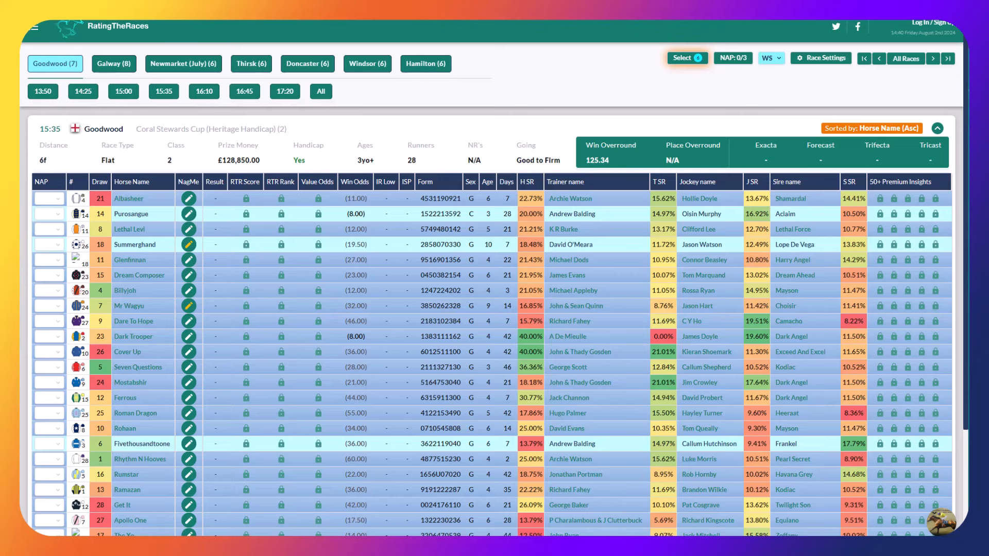
pyautogui.moveTo(687, 58)
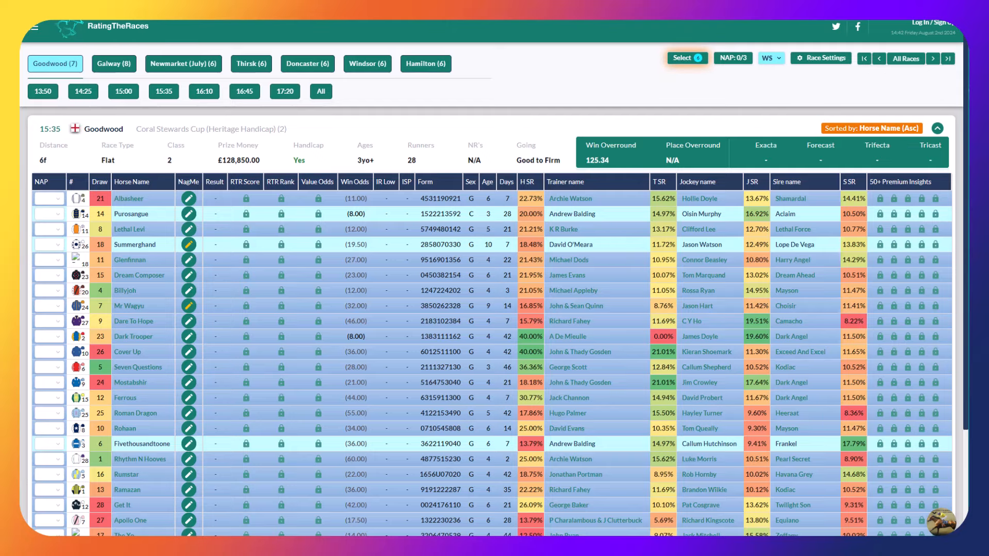
pyautogui.moveTo(327, 33)
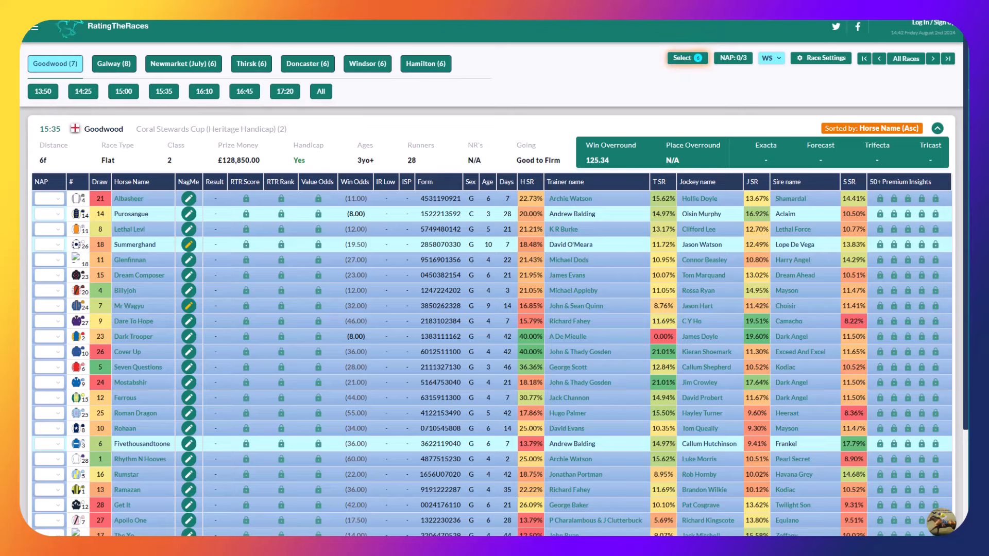
pyautogui.moveTo(687, 58)
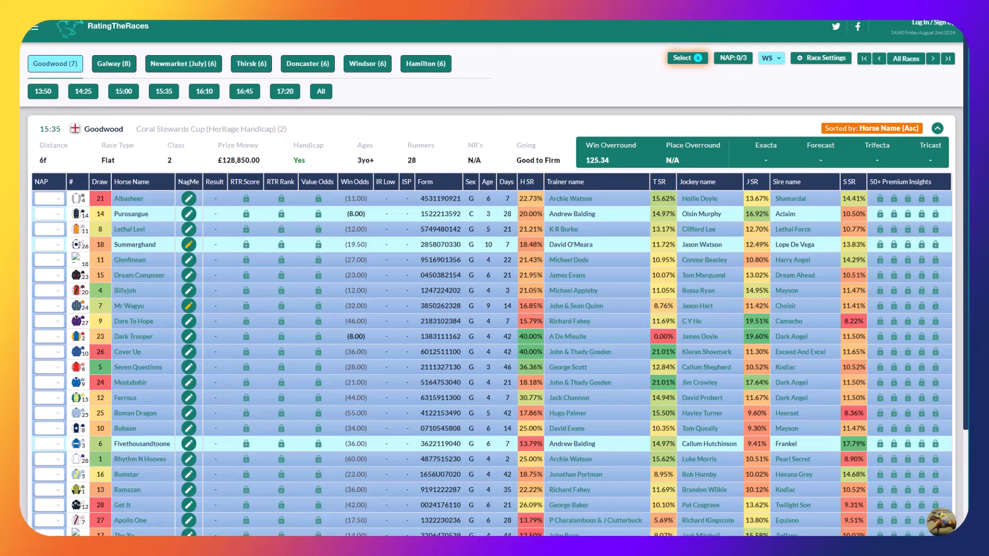
pyautogui.moveTo(688, 58)
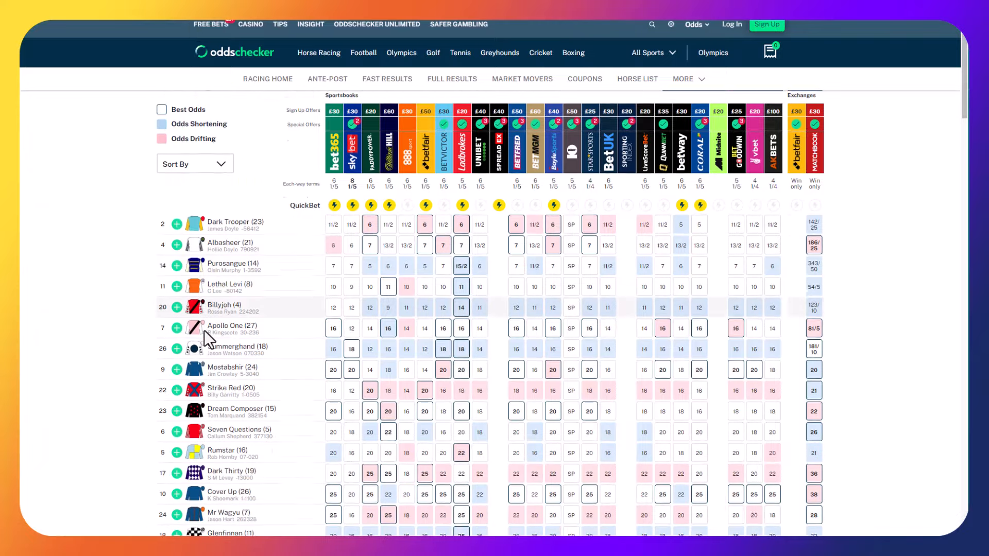
pyautogui.scroll(-3)
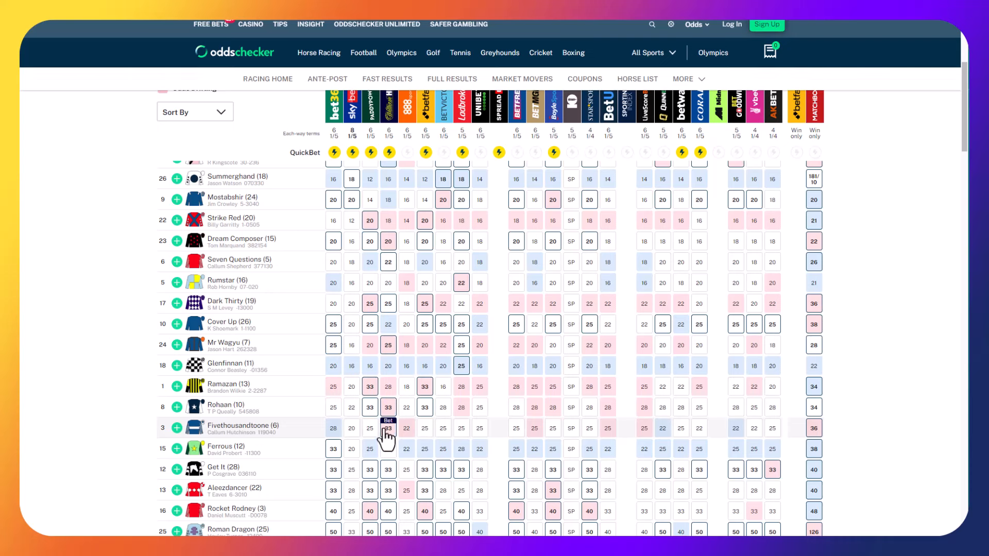
pyautogui.moveTo(350, 450)
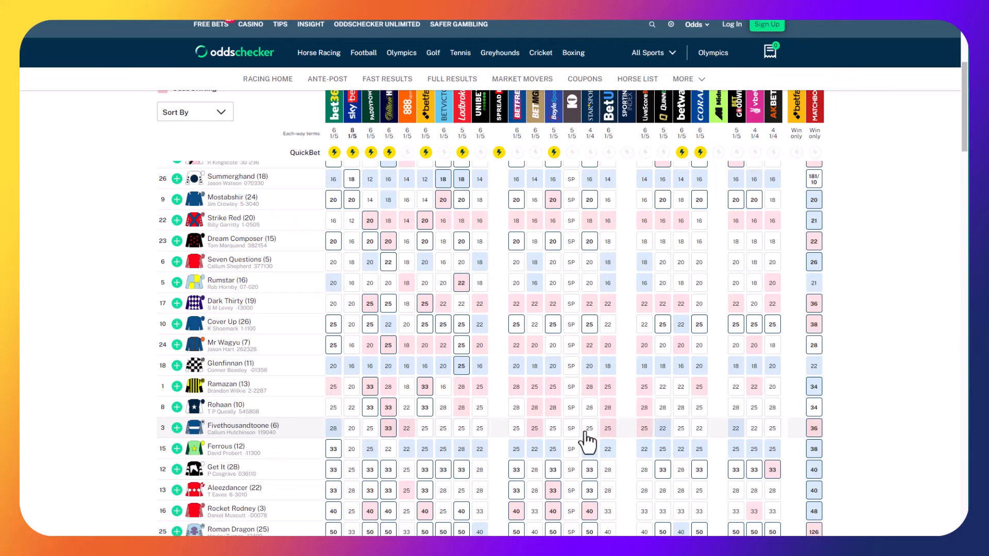
pyautogui.moveTo(303, 440)
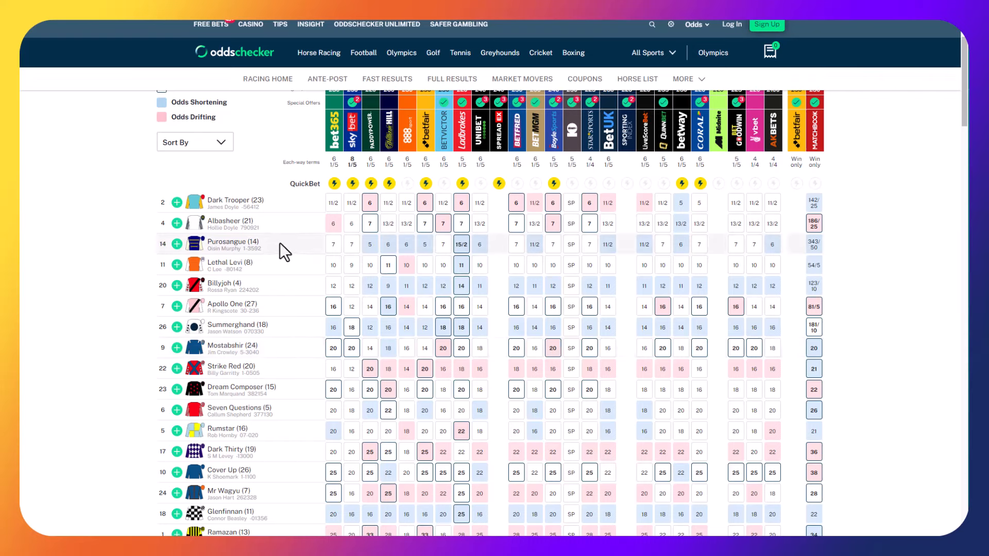
pyautogui.moveTo(370, 307)
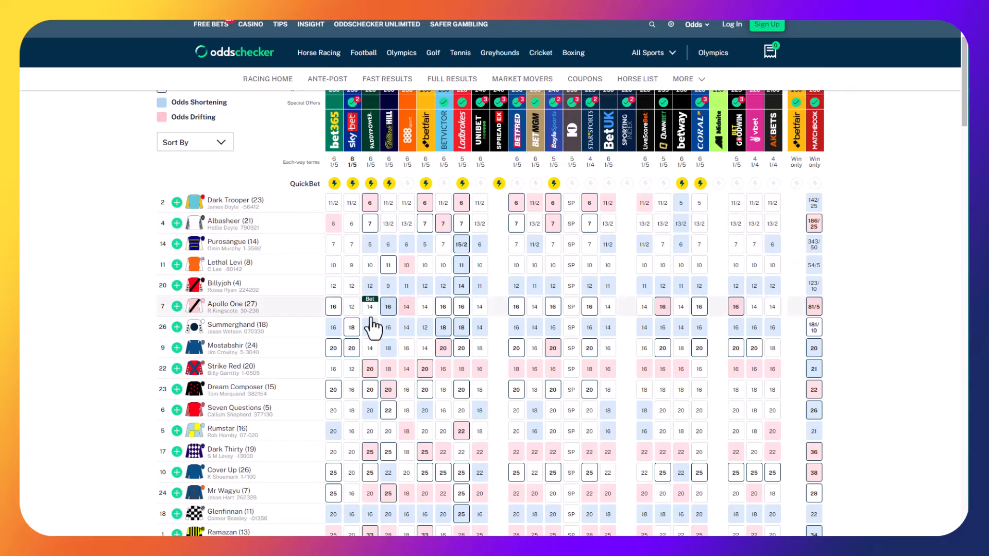
pyautogui.scroll(-3)
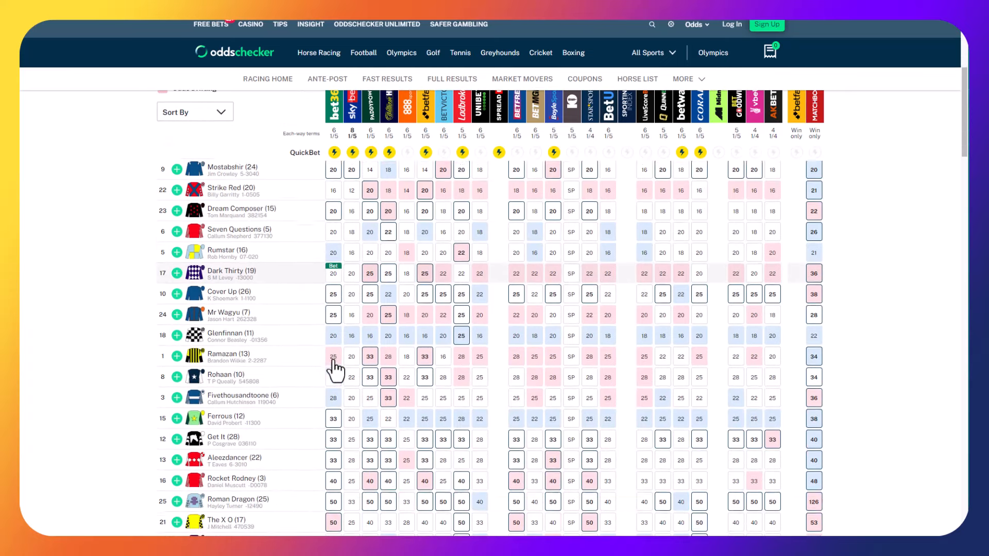
pyautogui.scroll(-3)
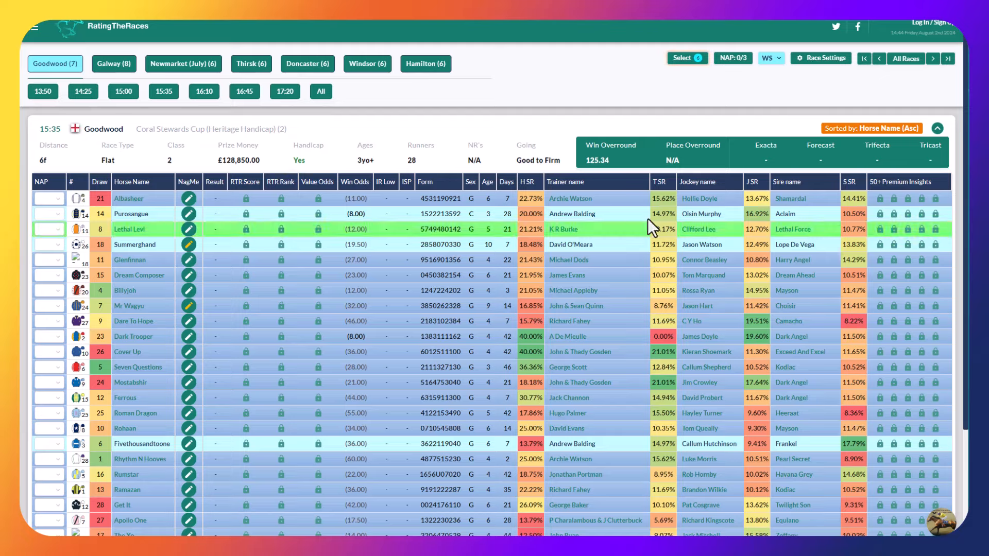
pyautogui.moveTo(204, 92)
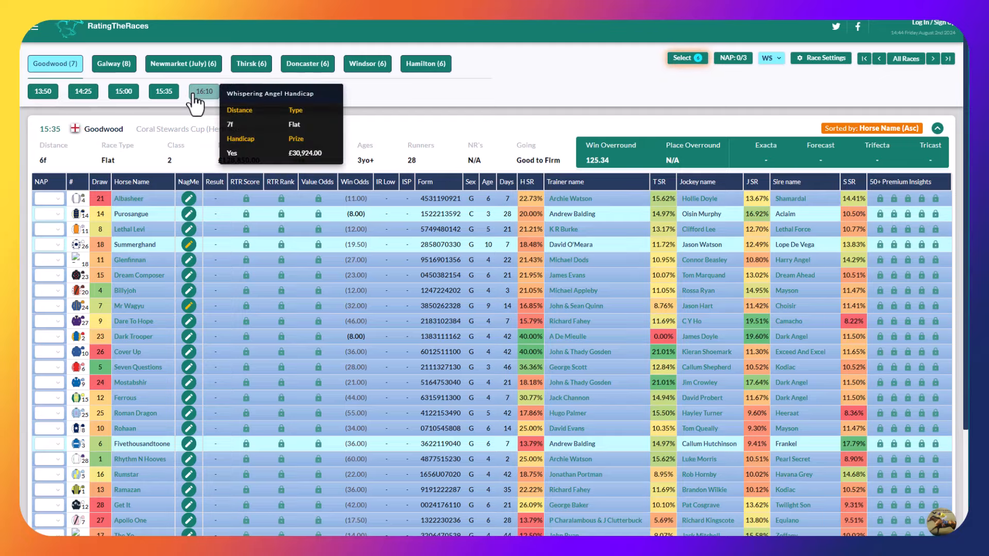
# Load the 16:10 Whispering Angel Handicap card and its Oddschecker odds comparison
pyautogui.click(204, 92)
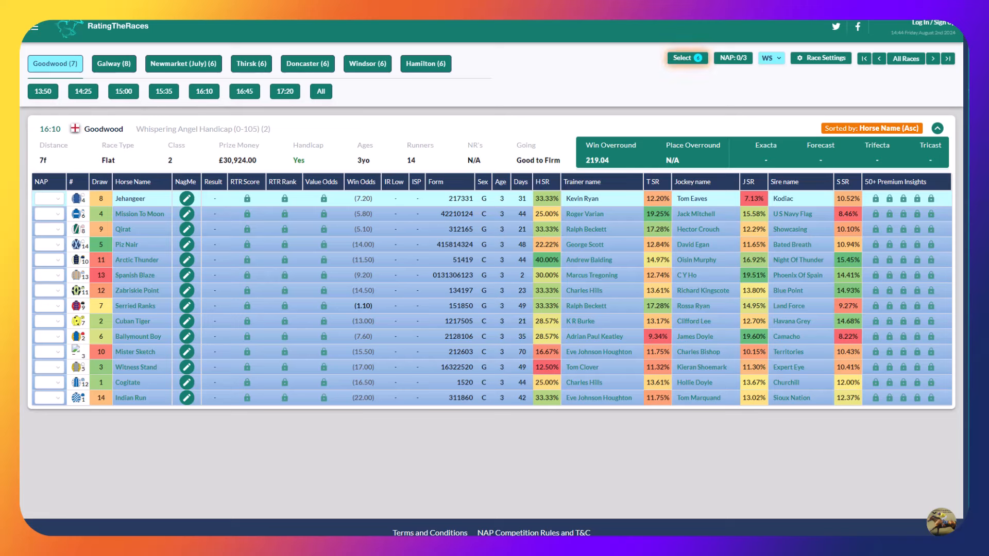
pyautogui.moveTo(687, 57)
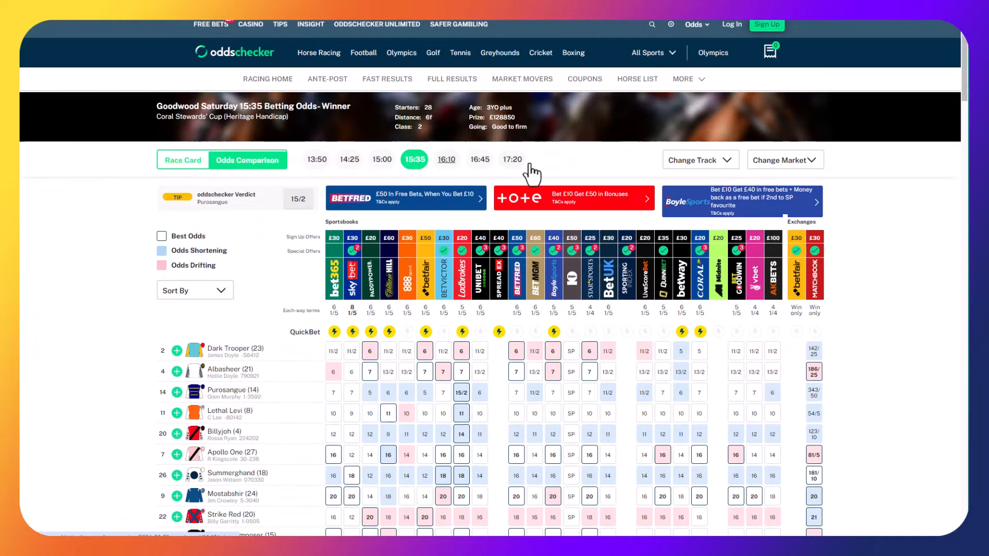
pyautogui.click(446, 159)
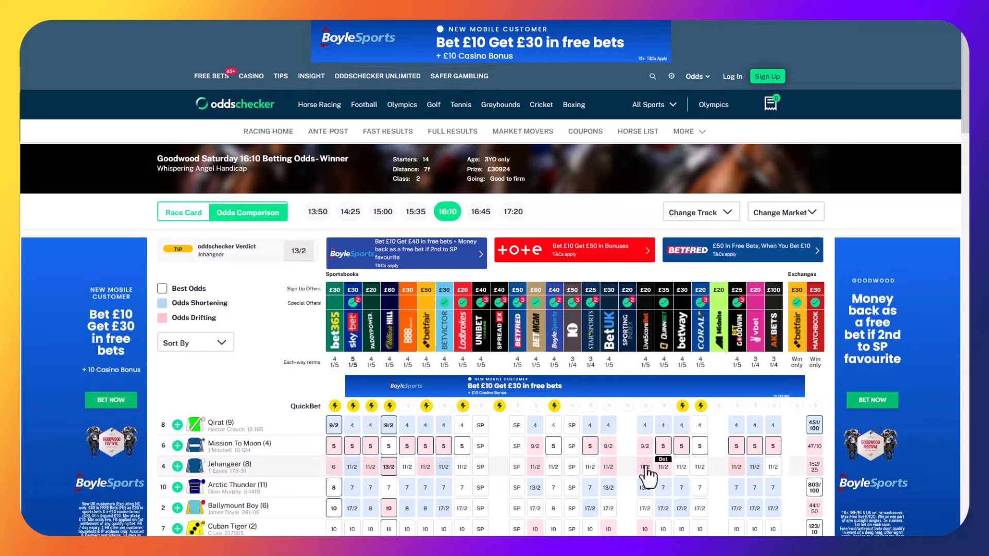
# Review further runners in the 16:10 Goodwood odds comparison
pyautogui.scroll(-3)
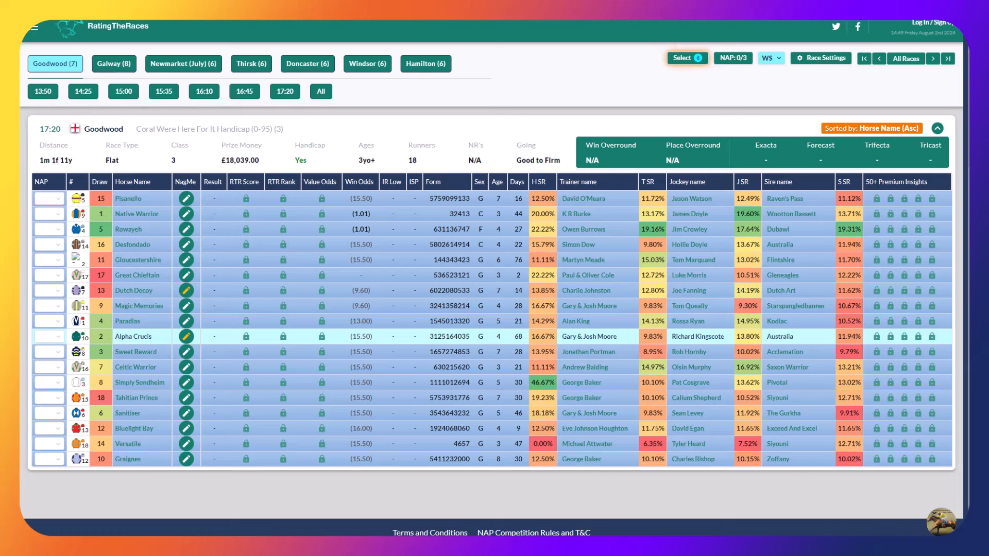
pyautogui.moveTo(622, 368)
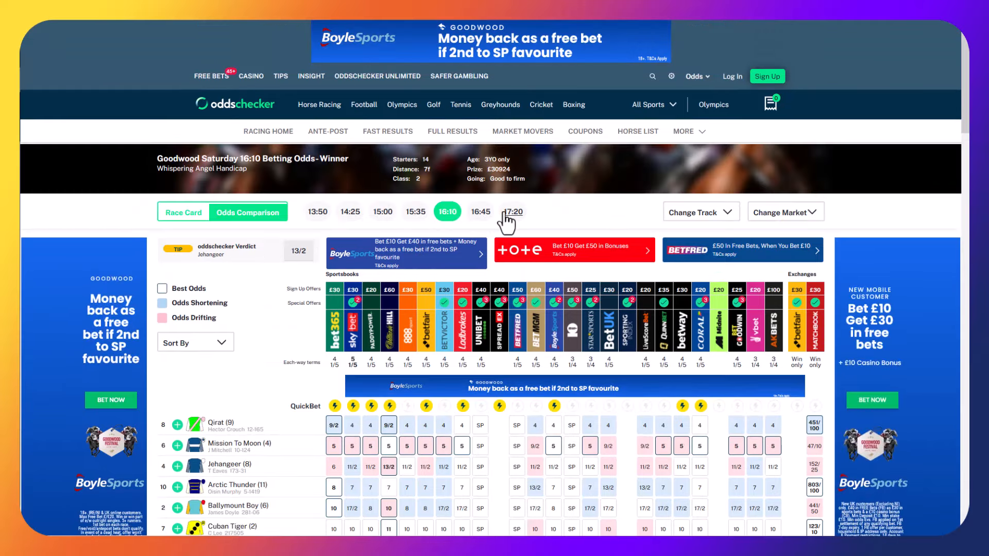
# Review the 17:20 Goodwood odds down to Alpha Crucis, Desfondado and Simply Sondheim
pyautogui.click(513, 211)
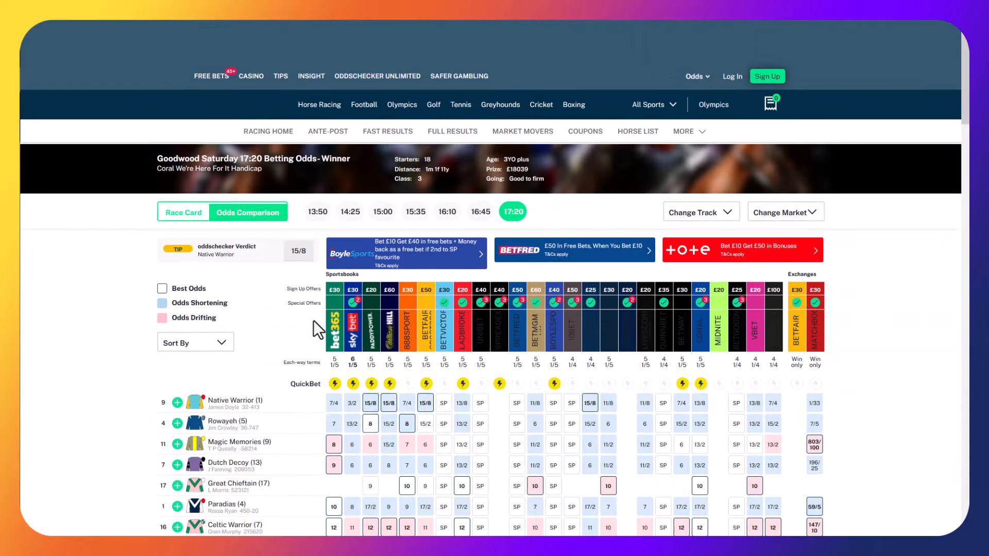
pyautogui.scroll(-3)
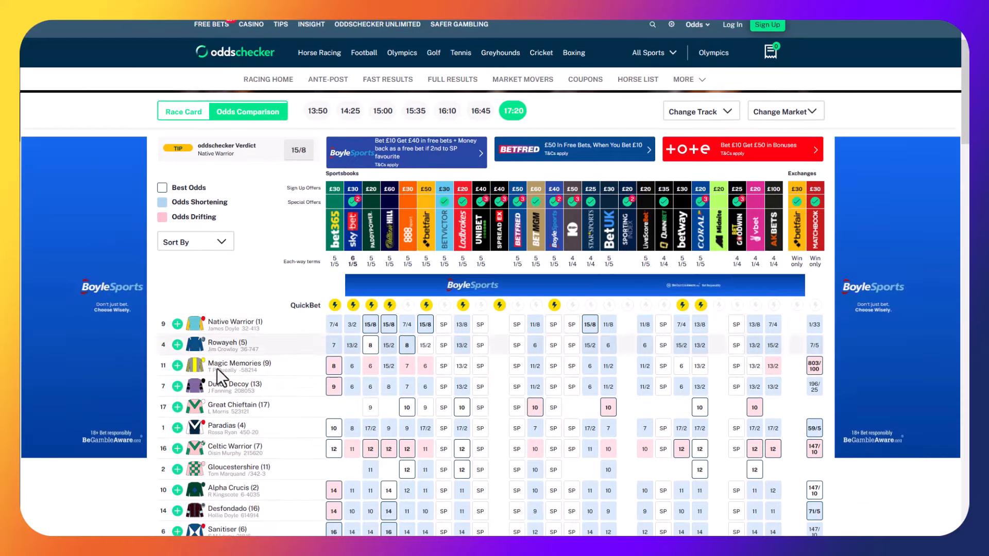
pyautogui.scroll(-3)
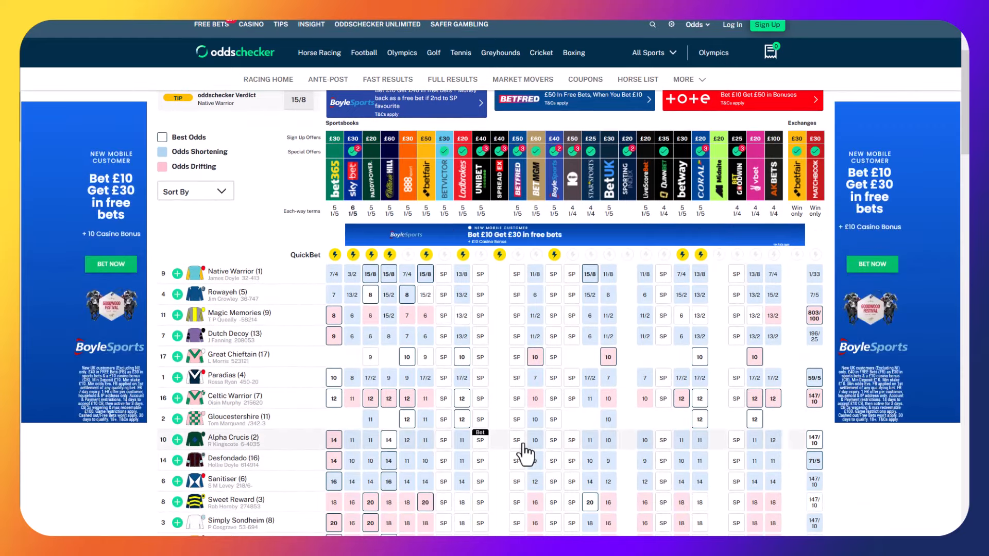
pyautogui.moveTo(297, 455)
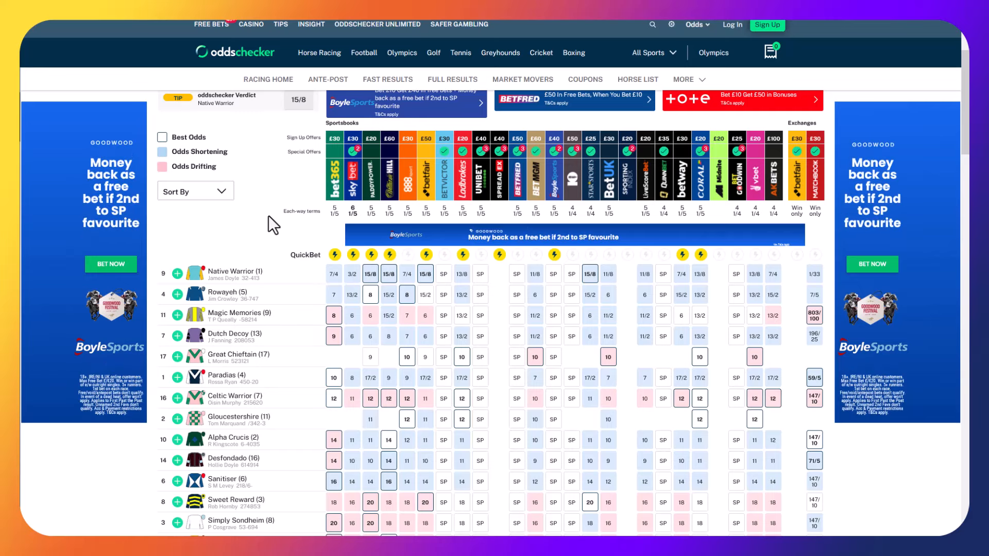
pyautogui.moveTo(261, 252)
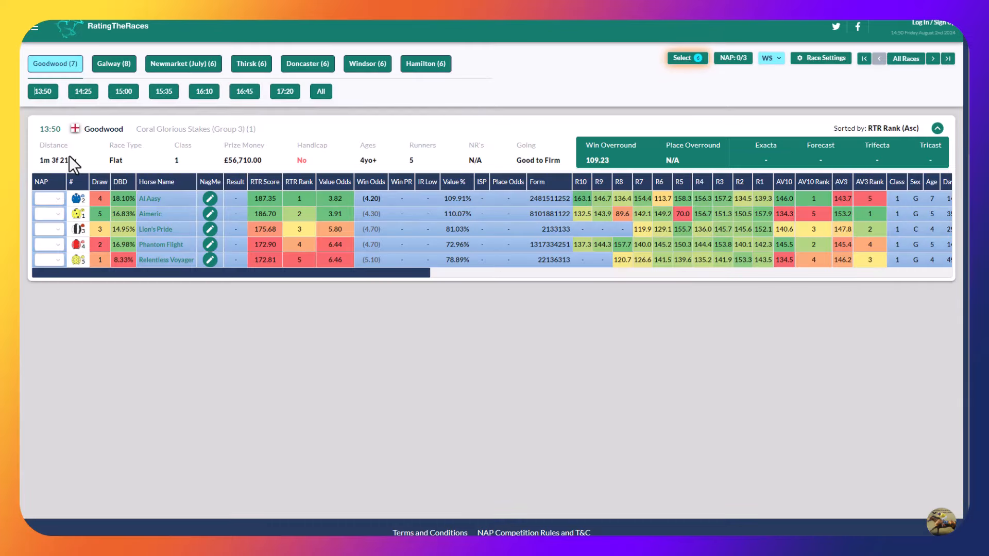
# Assign Euchen Glen as a selection in the 14:25 Goodwood race
pyautogui.click(83, 92)
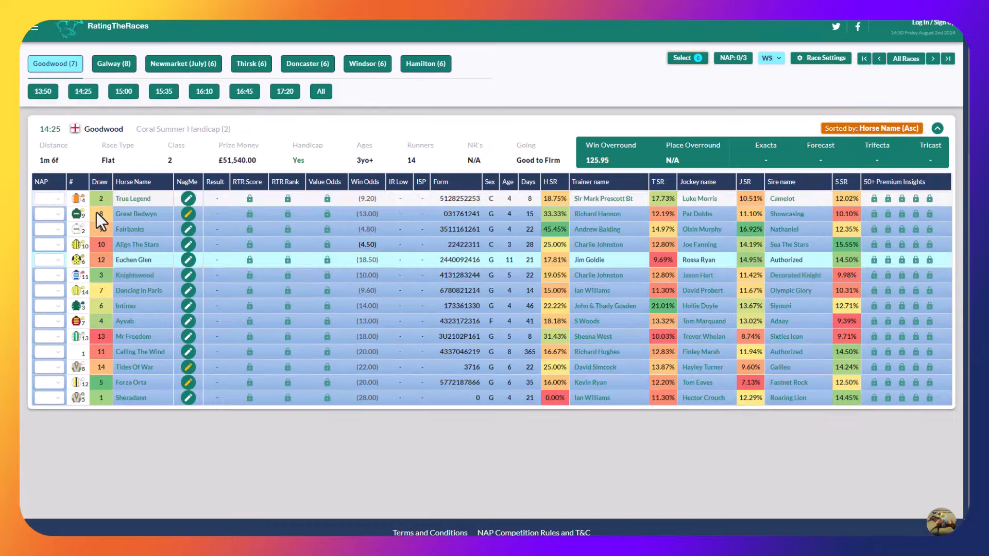
pyautogui.click(48, 260)
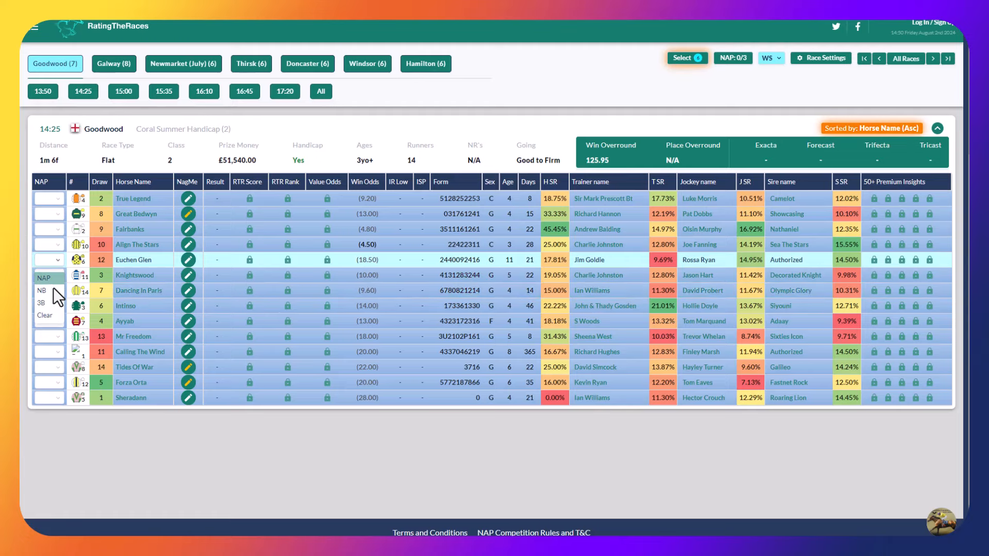
pyautogui.click(122, 92)
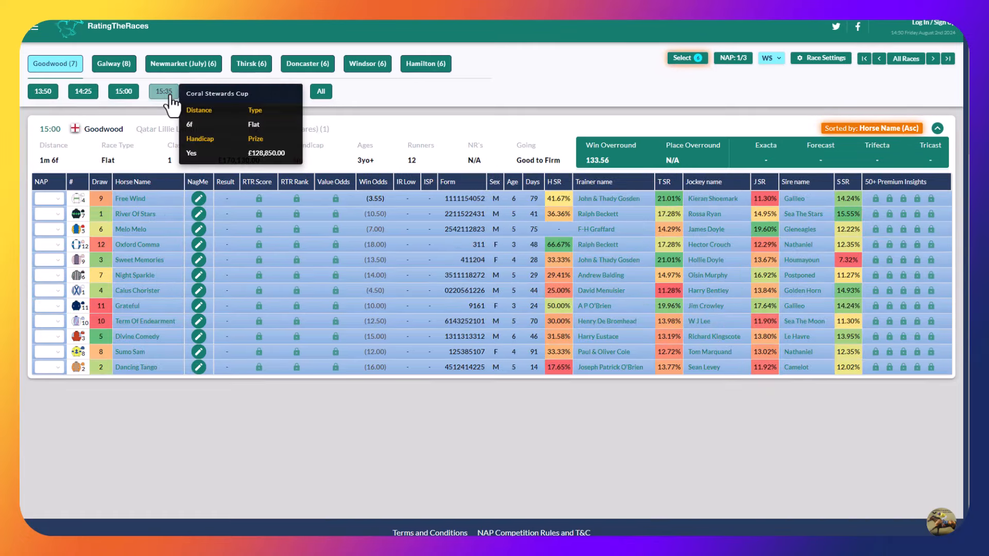
# Select Jehangeer in the 16:10 and move to the 17:20 for the Alpha Crucis 3B pick
pyautogui.click(164, 92)
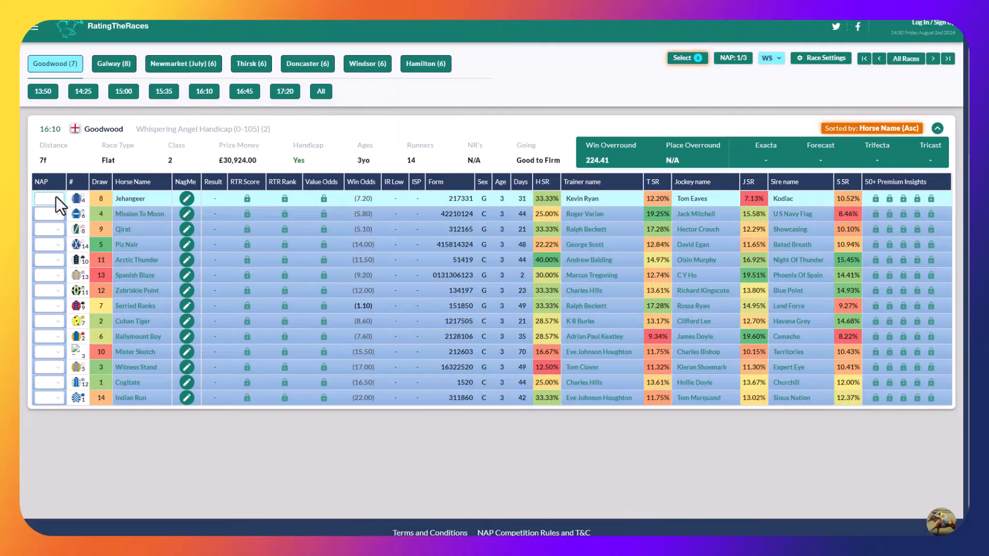
pyautogui.click(48, 199)
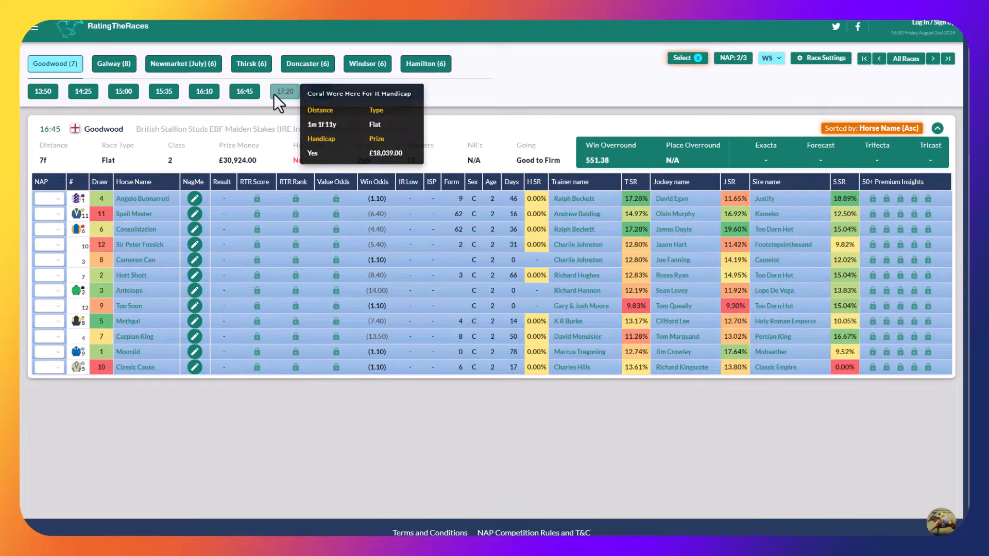
pyautogui.click(284, 91)
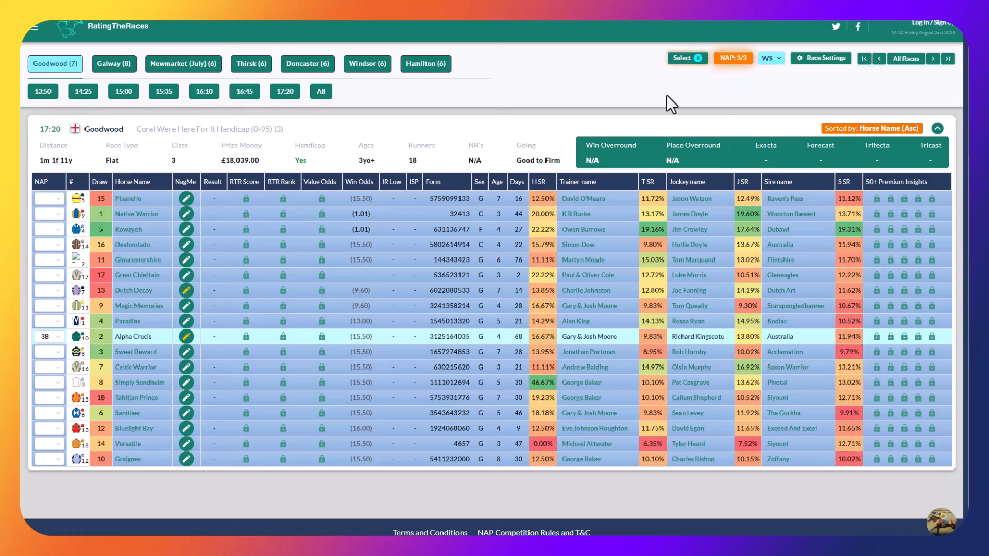
pyautogui.moveTo(473, 117)
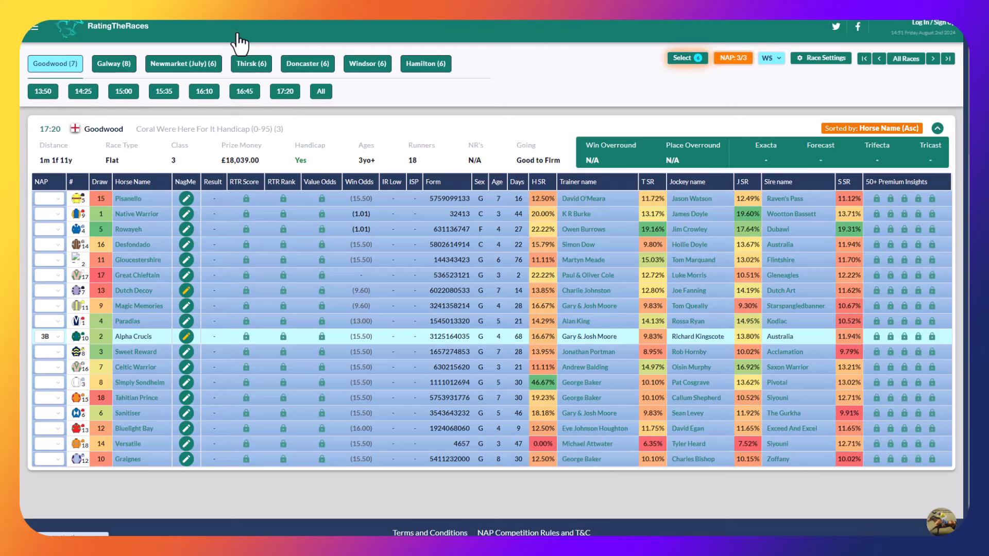
pyautogui.moveTo(517, 134)
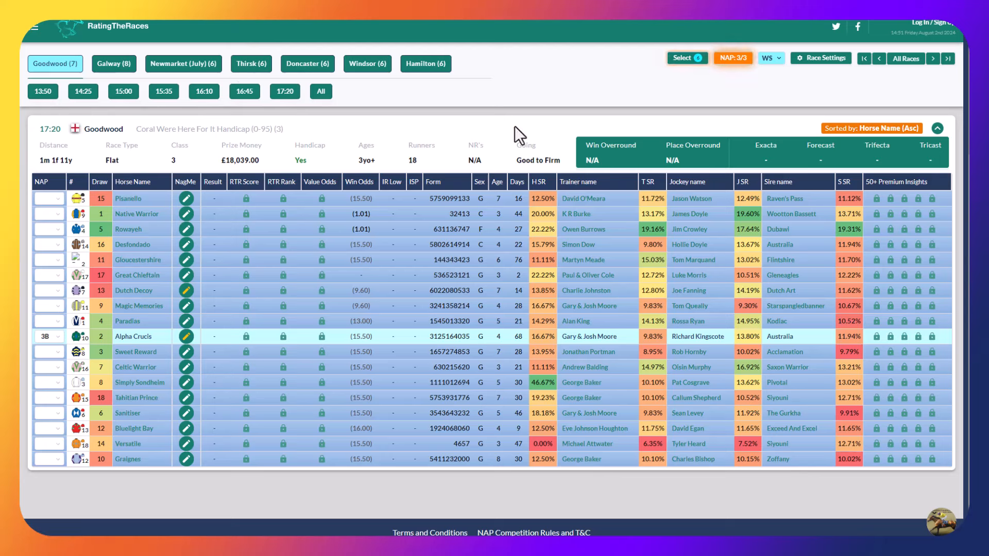
pyautogui.moveTo(648, 119)
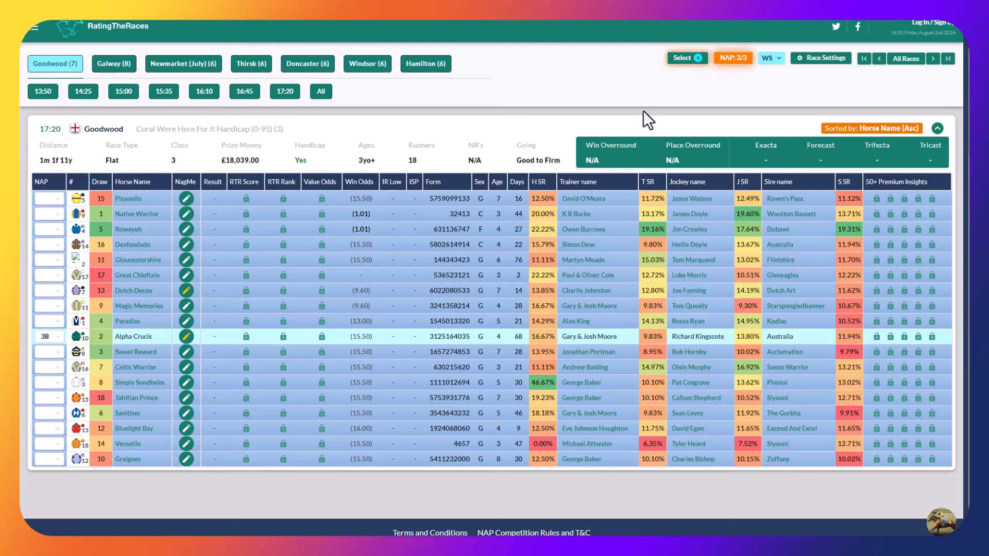